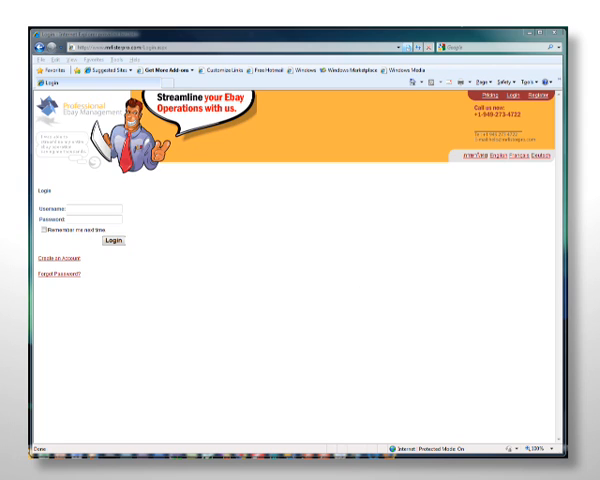
Sign in to Mr. Lister Pro with the account username and password.
left_click(95, 208)
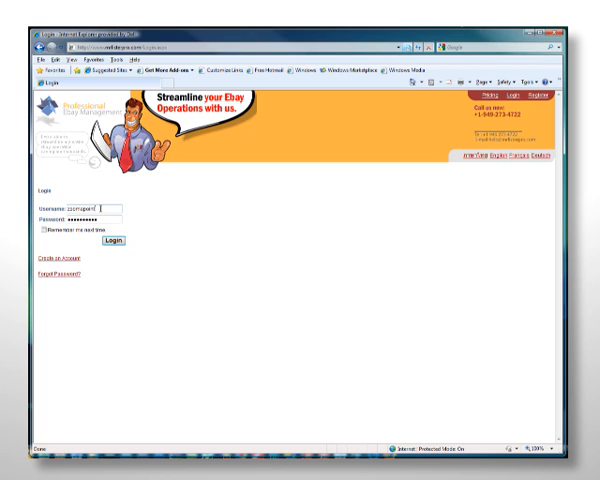
left_click(114, 240)
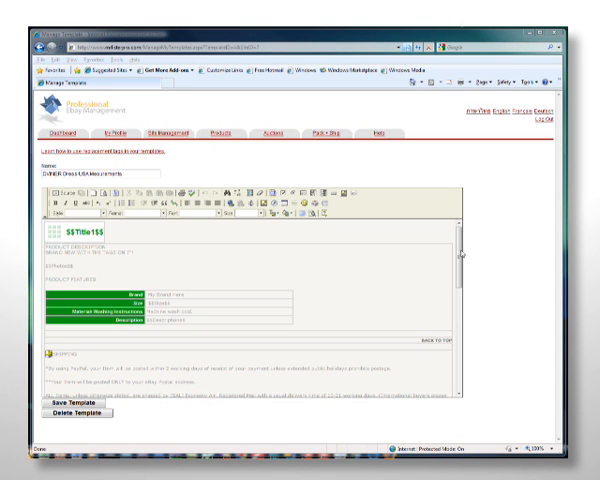
Show the product inventory search listing four items, including Sweater and Purple Caftan.
scroll("down", 3)
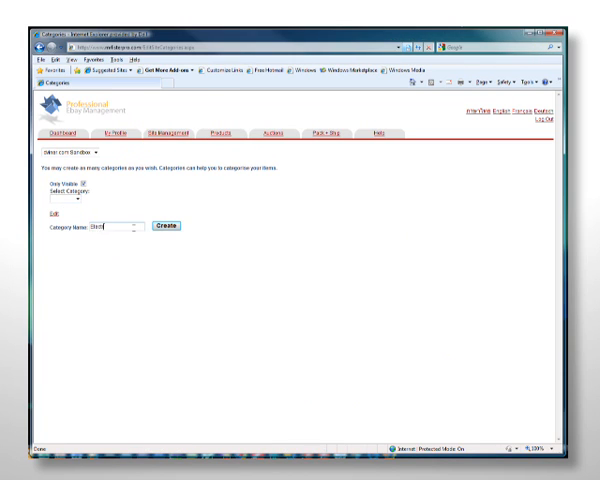
left_click(164, 224)
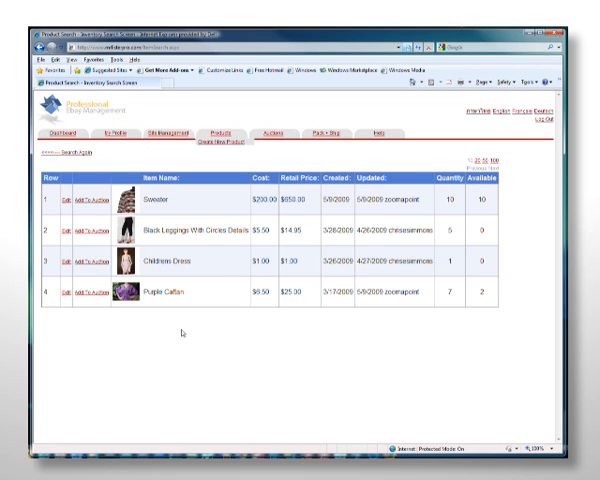
mouse_move(510, 302)
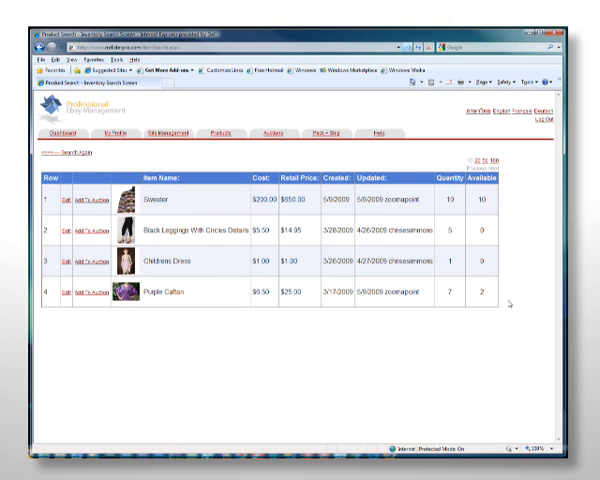
mouse_move(324, 341)
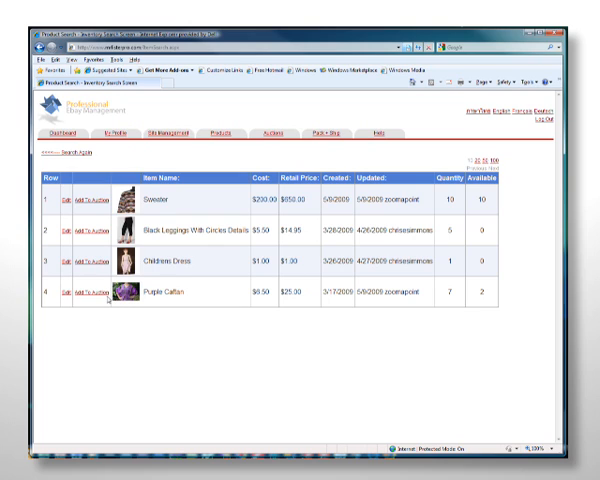
mouse_move(105, 310)
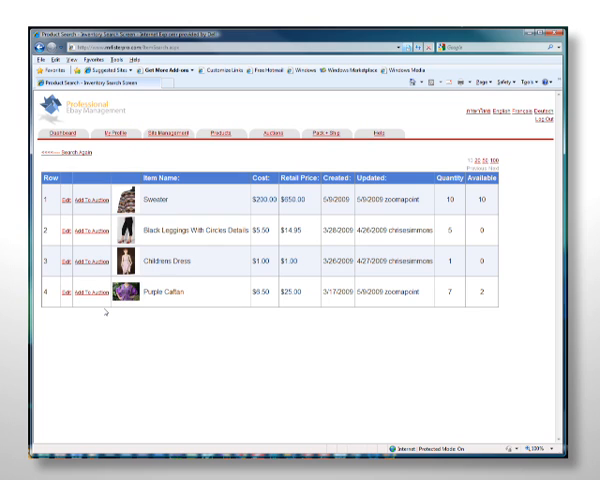
mouse_move(156, 247)
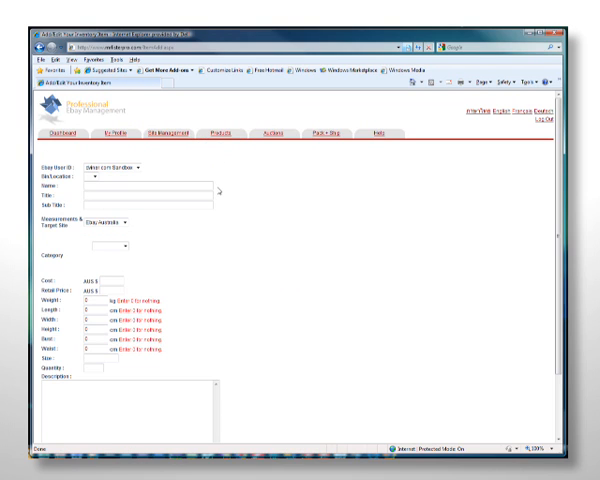
Create a Plasma TV product in Electronics with cost 200, retail 850 and quantity 7, then save it.
type("Plasma TV")
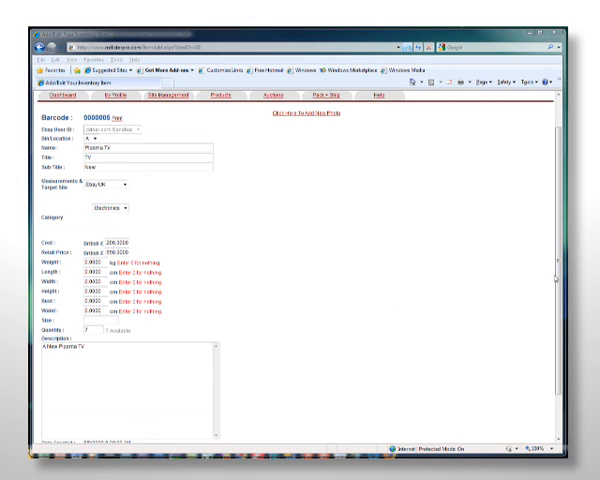
scroll("down", 3)
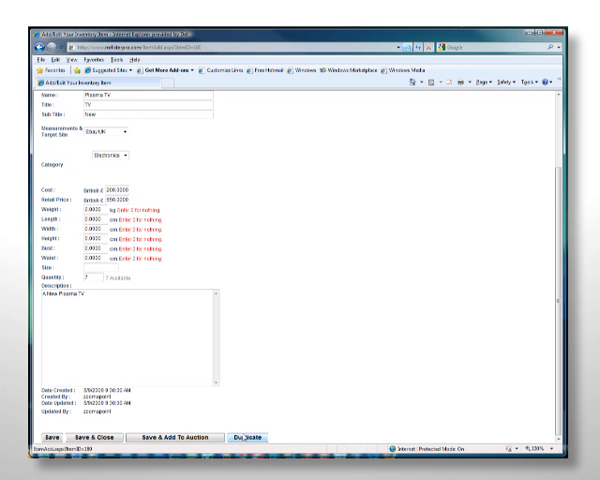
mouse_move(247, 437)
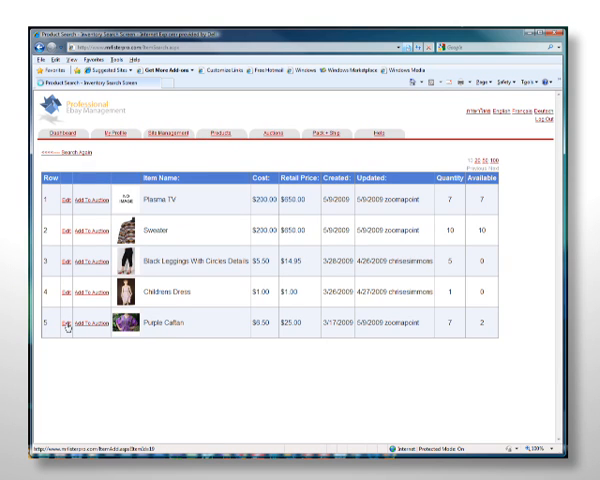
Review the Purple Caftan product details and start an eBay auction listing for it.
left_click(67, 328)
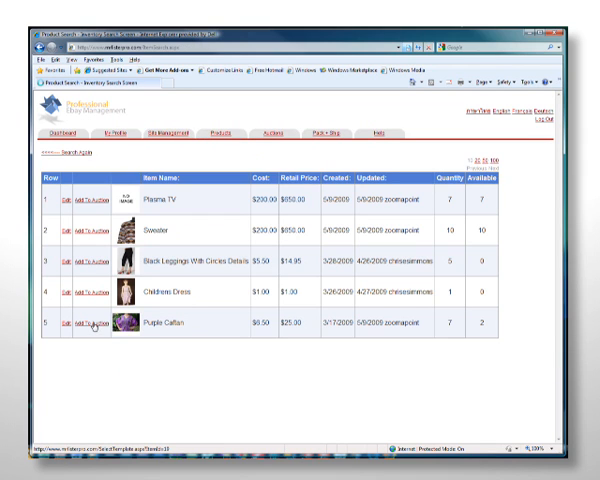
left_click(78, 207)
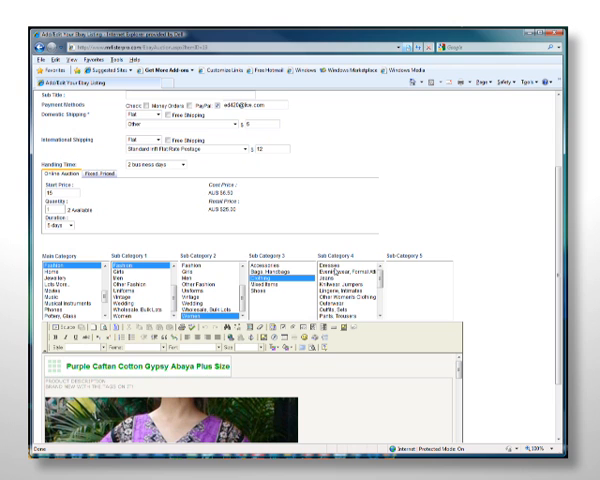
List the Purple Caftan auction with start price 15, 5-day duration and a fashion category.
scroll("down", 3)
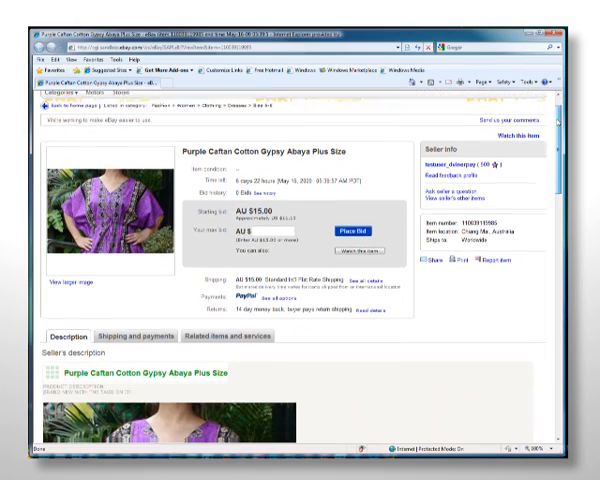
Scroll the live eBay Purple Caftan page through its photo, item specifics and shipping details.
scroll("down", 3)
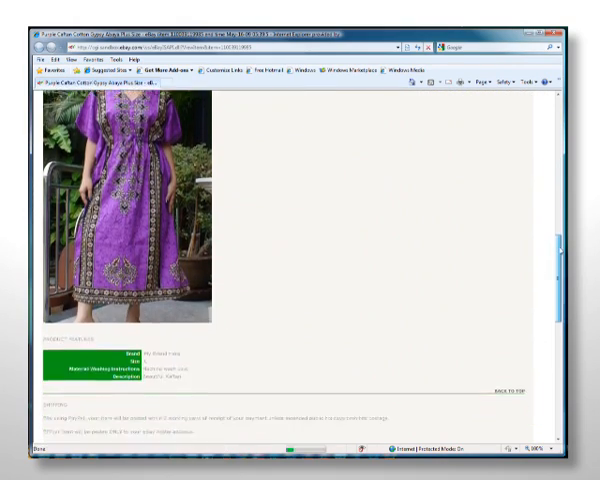
scroll("down", 3)
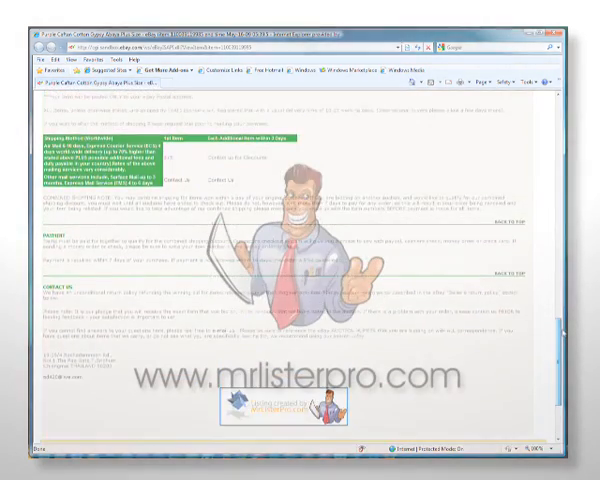